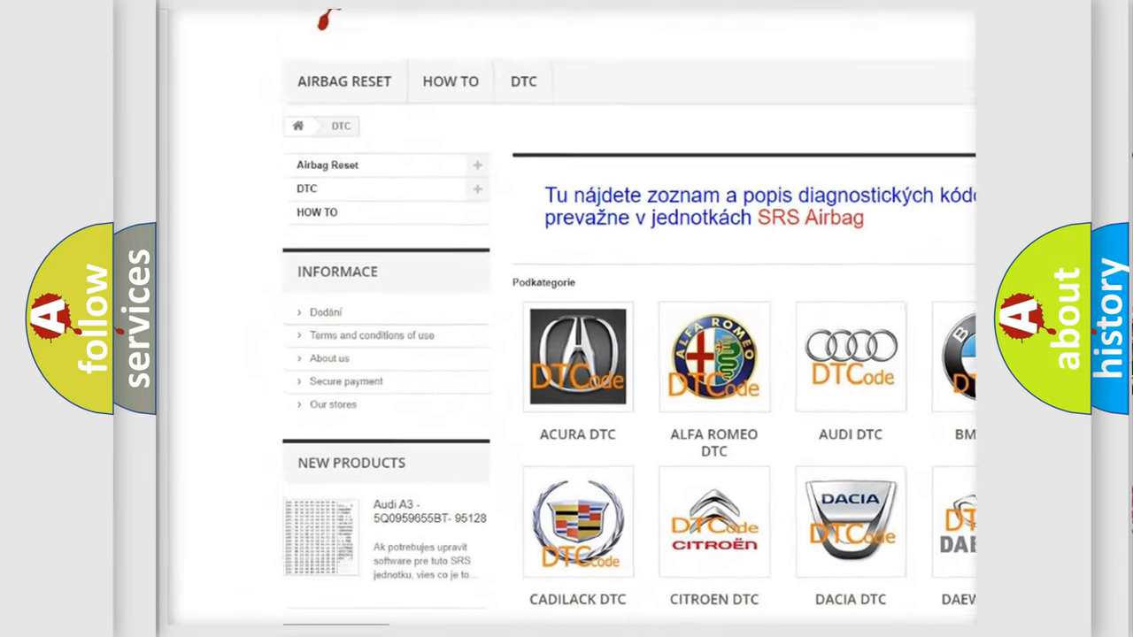
{"action": "scroll", "scroll_direction": "down", "scroll_amount": 3}
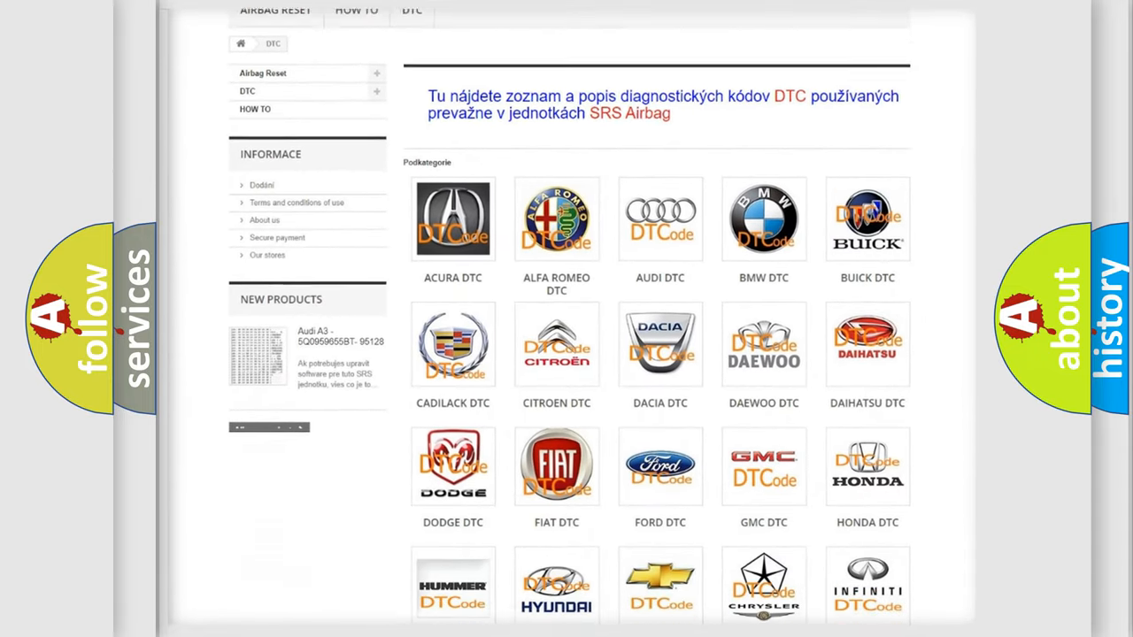
{"action": "scroll", "scroll_direction": "down", "scroll_amount": 3}
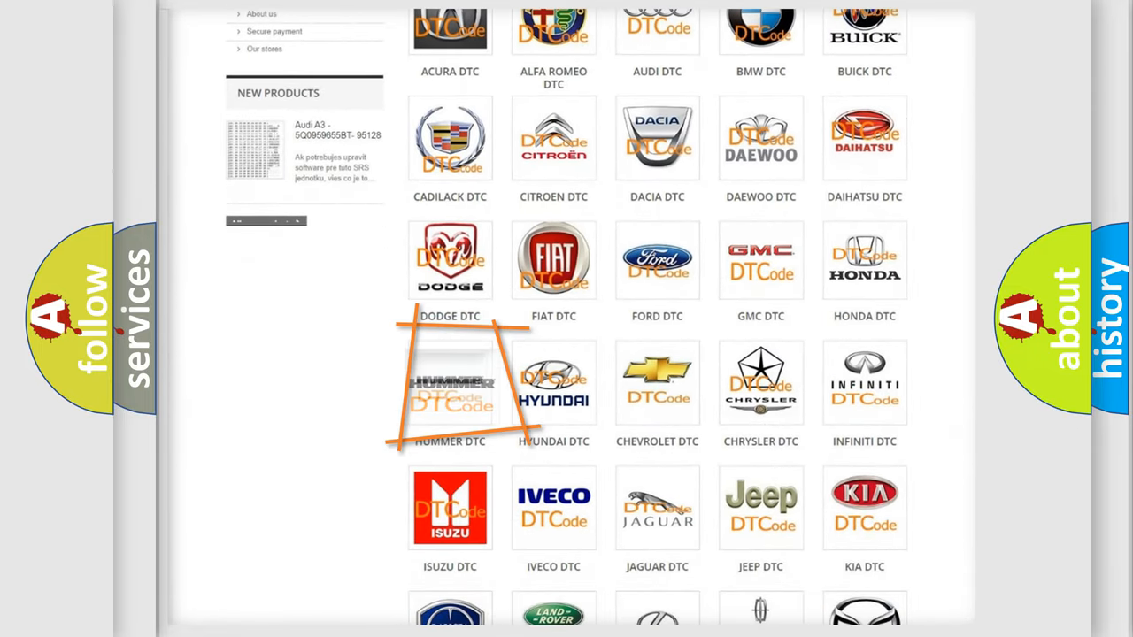